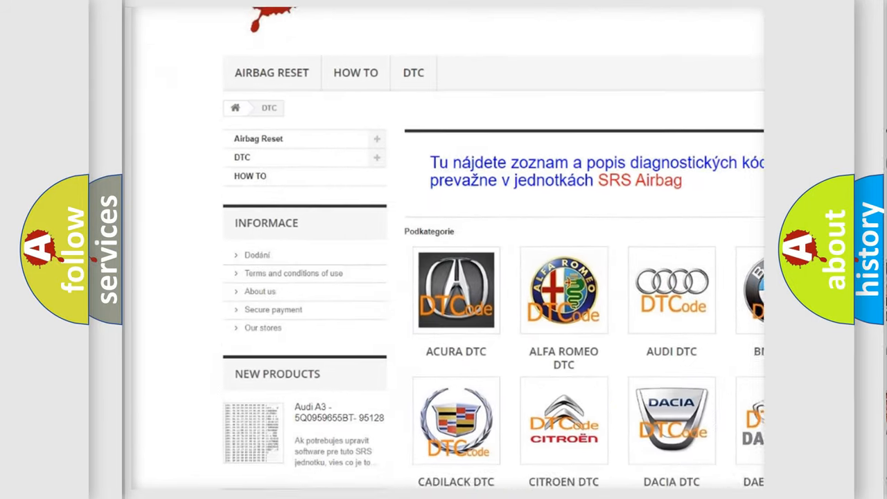
scroll(down, 3)
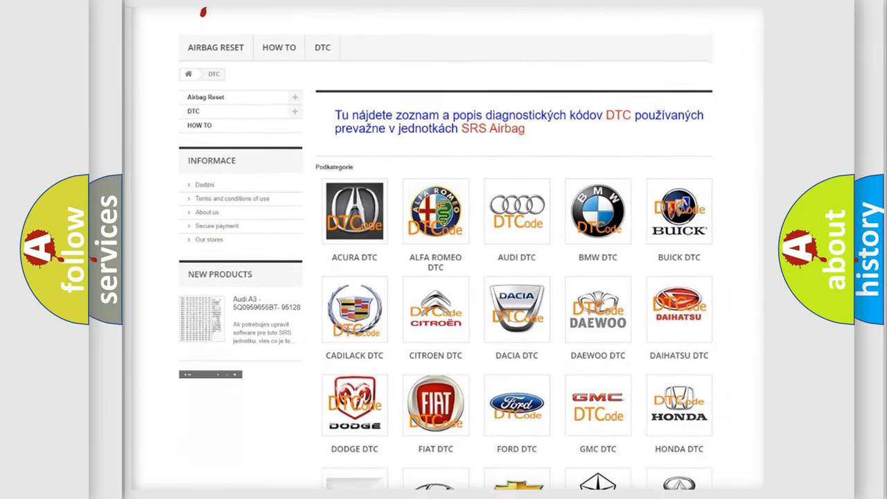
scroll(down, 3)
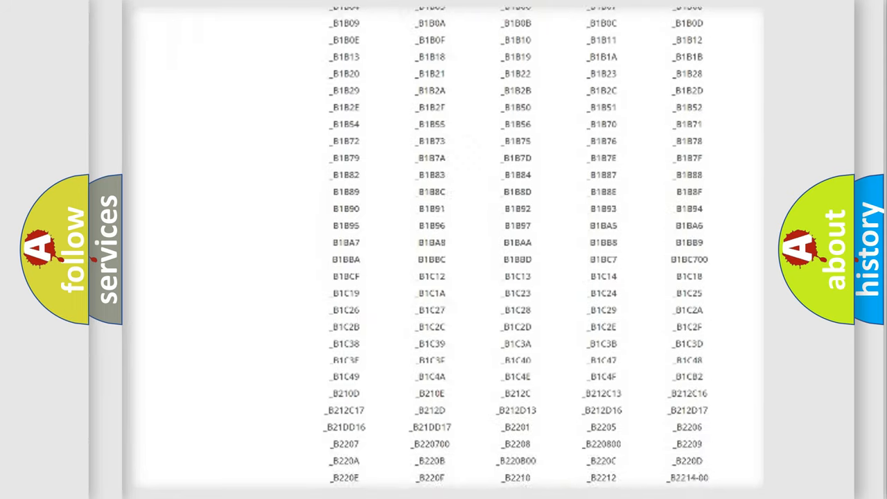
scroll(down, 3)
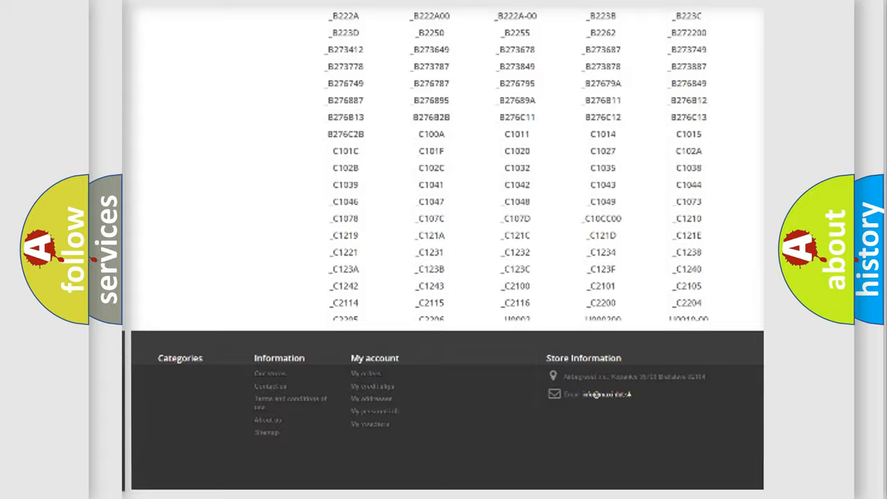